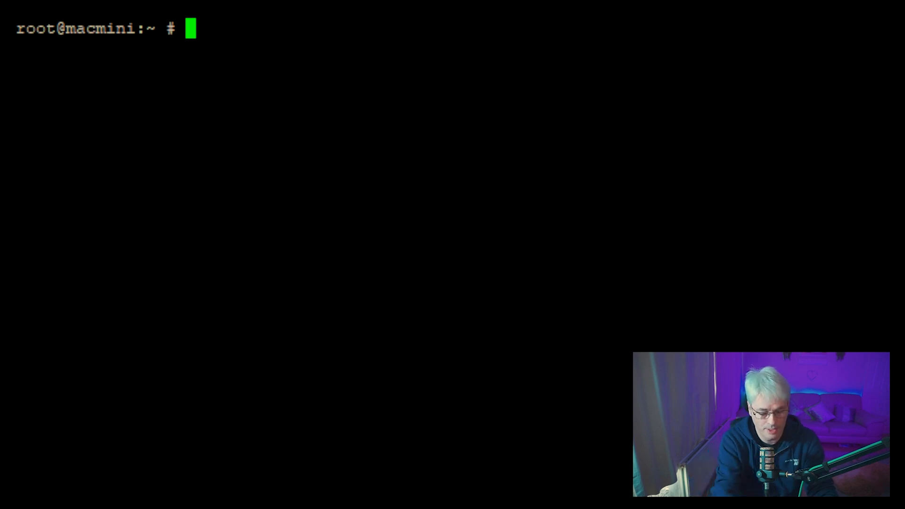
Step: Check ifconfig and page through dmesg to find the Broadcom bwn0 wireless device messages
{"action": "type", "text": "ifconfig"}
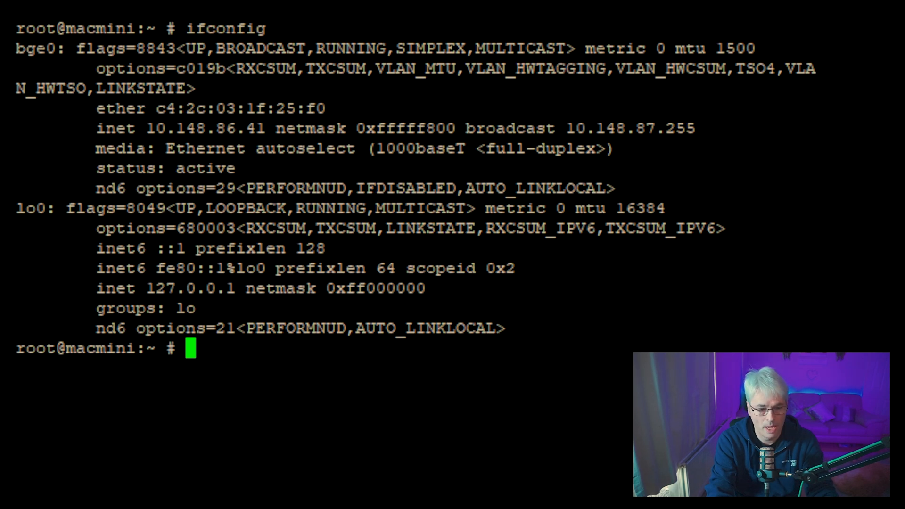
{"action": "type", "text": "cle"}
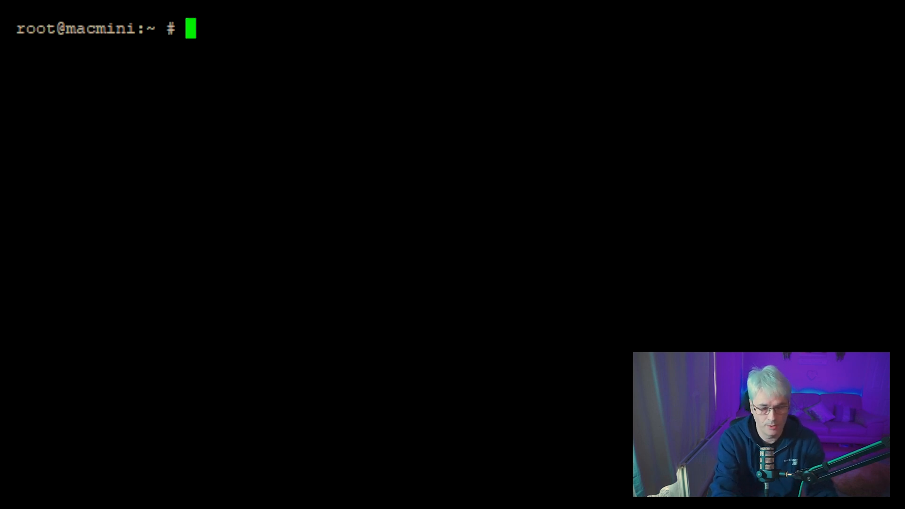
{"action": "type", "text": "dme"}
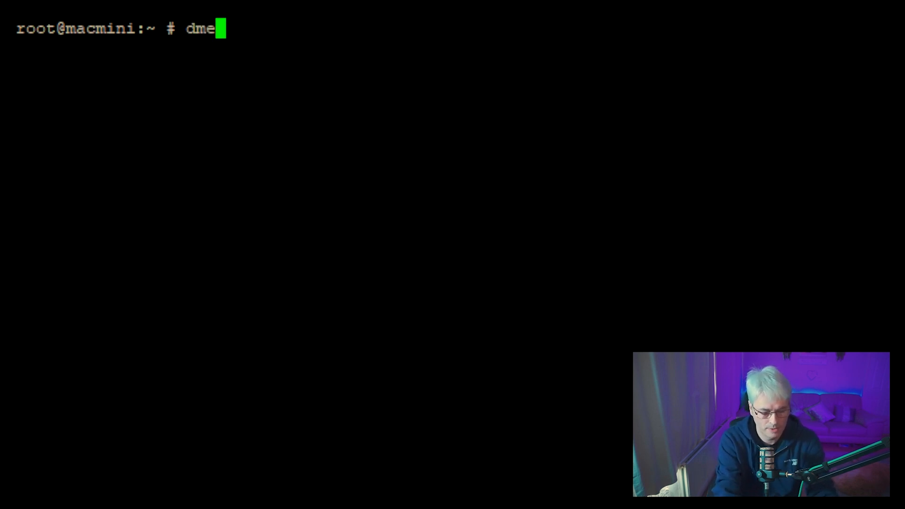
{"action": "type", "text": "sg |"}
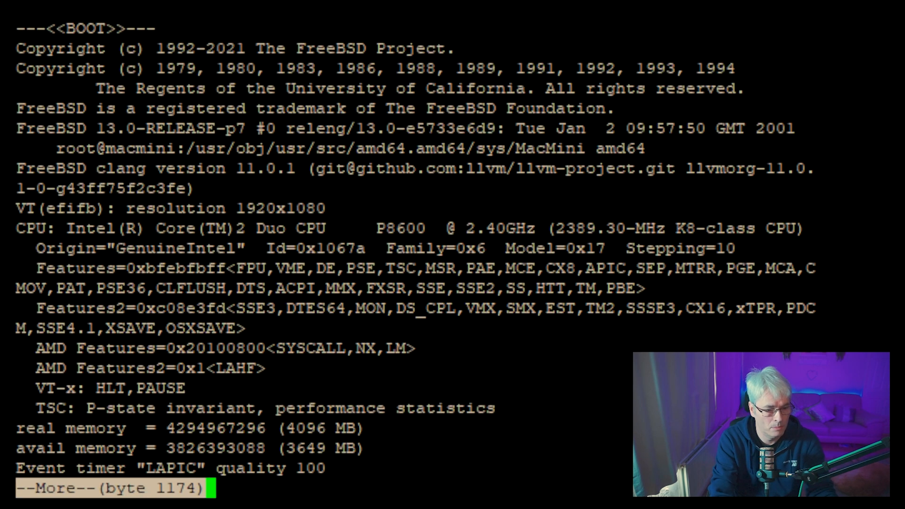
{"action": "key", "text": "space"}
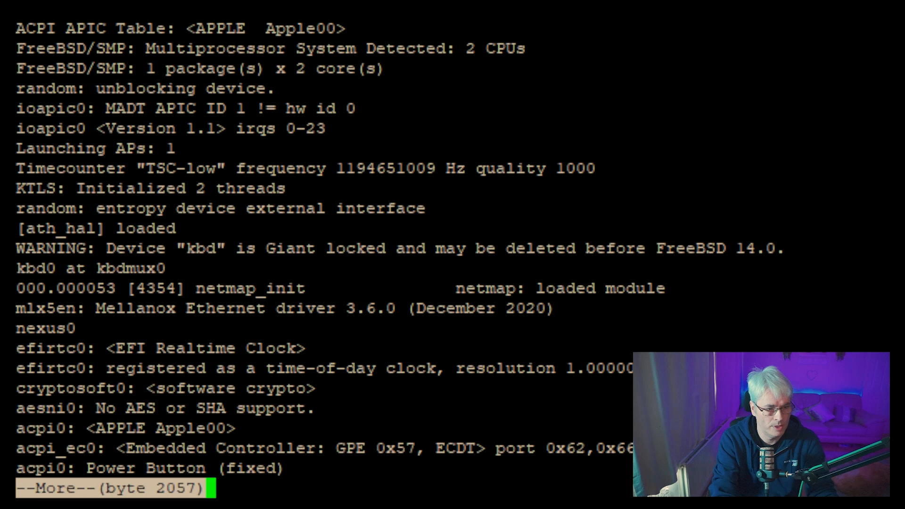
{"action": "key", "text": "space"}
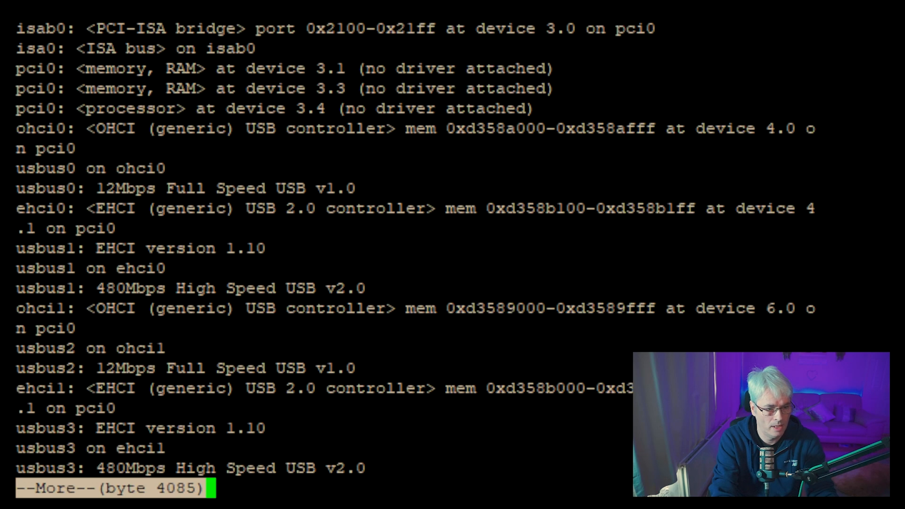
{"action": "key", "text": "space"}
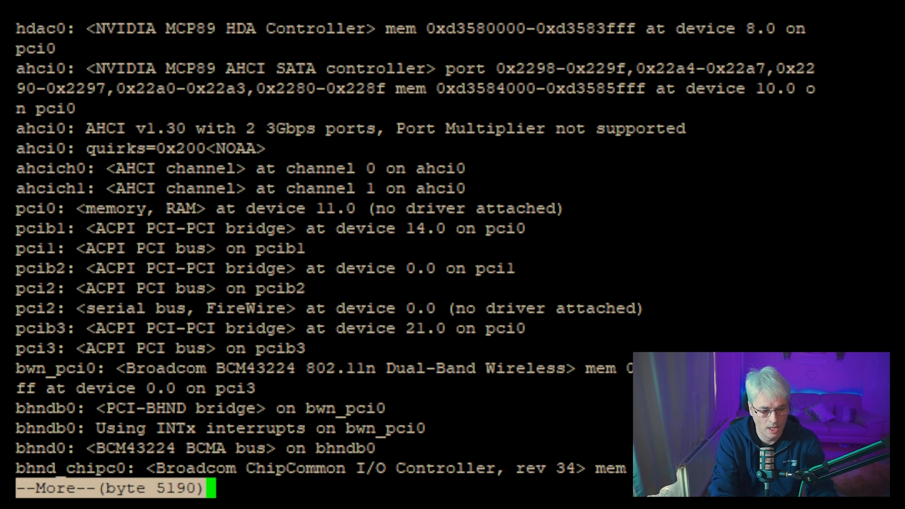
{"action": "key", "text": "space"}
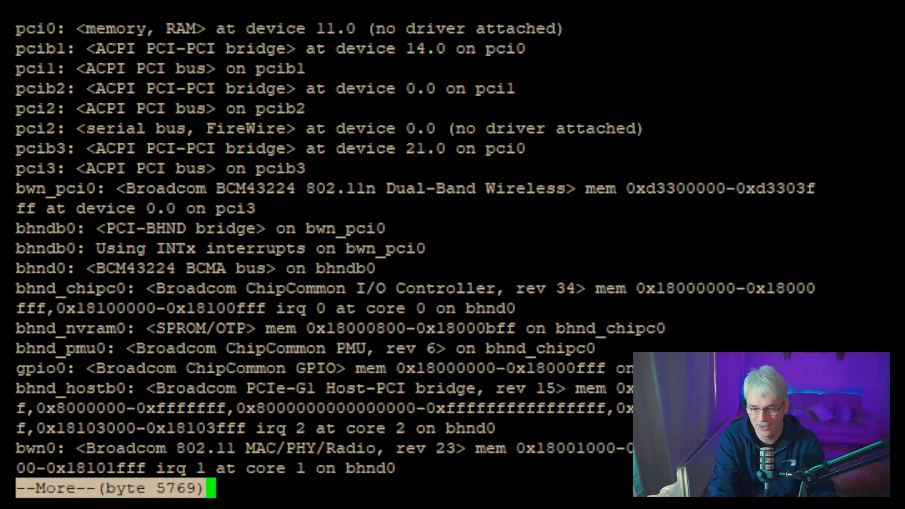
{"action": "key", "text": "space"}
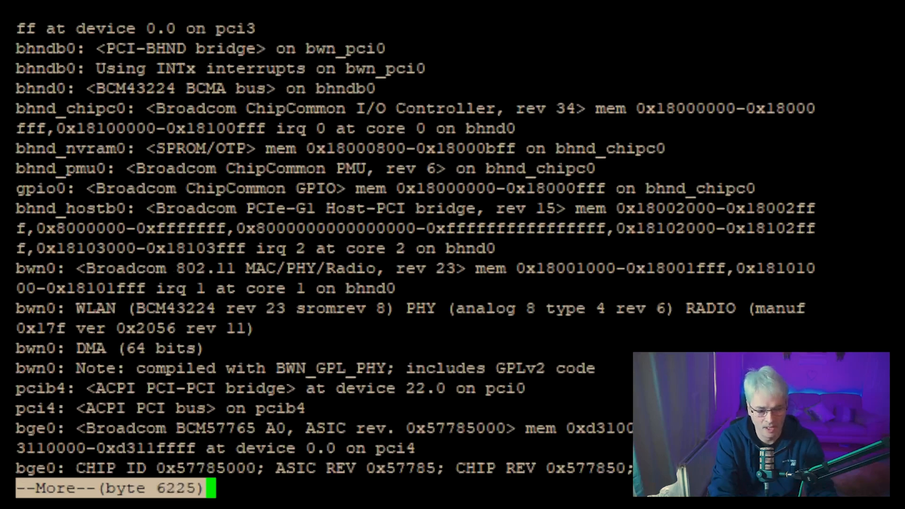
{"action": "key", "text": "space"}
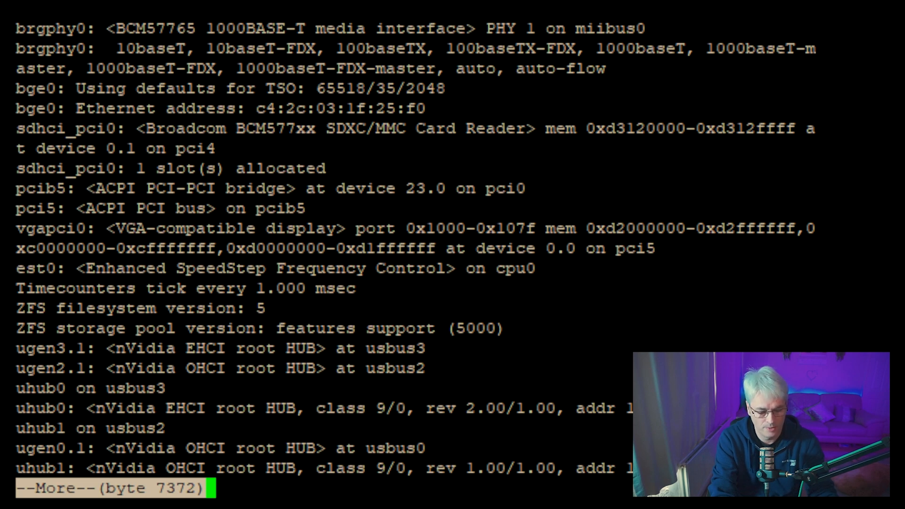
{"action": "type", "text": "cle"}
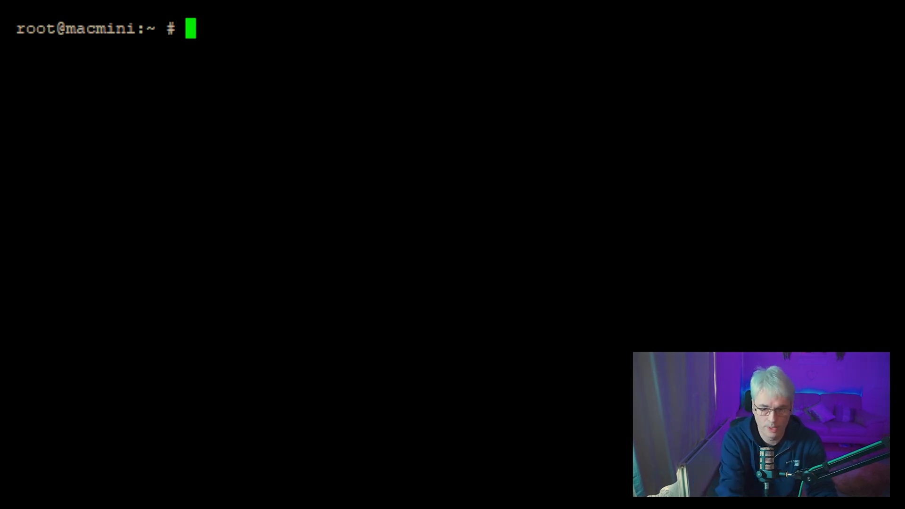
Step: Review wlans_bwn0="wlan0" and ifconfig_wlan0="WPA DHCP" in /etc/rc.conf with pico -w
{"action": "type", "text": "pico -w /e"}
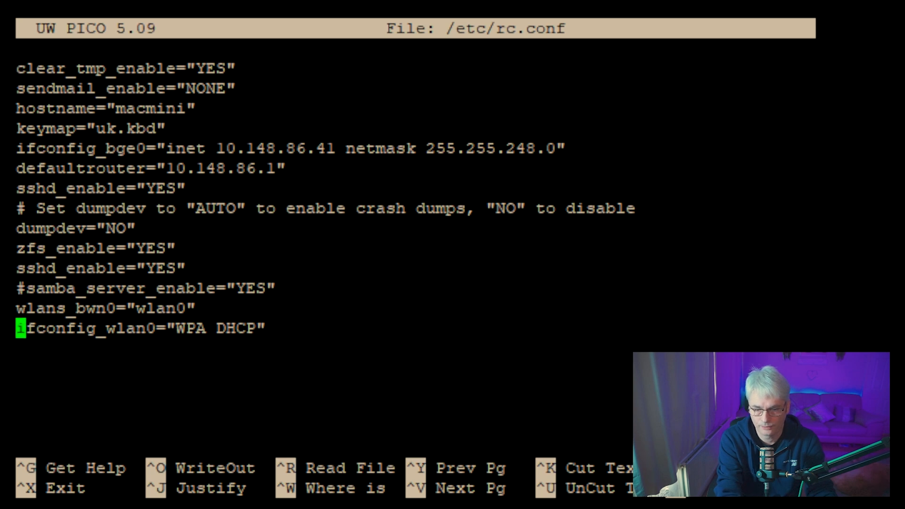
{"action": "key", "text": "Up"}
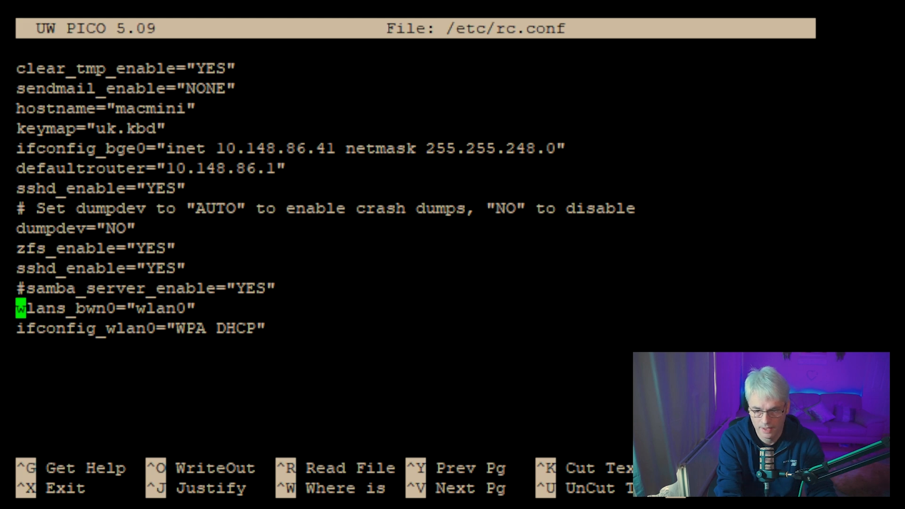
{"action": "key", "text": "Down"}
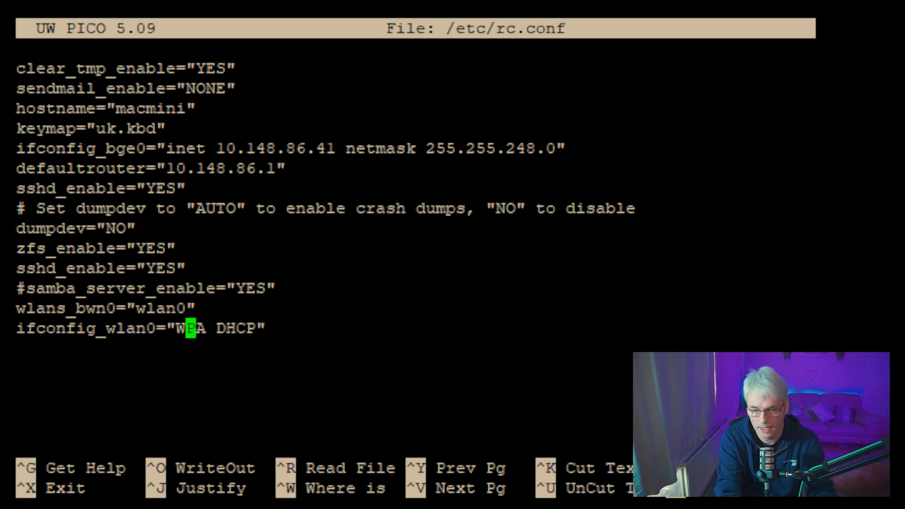
{"action": "key", "text": "Left"}
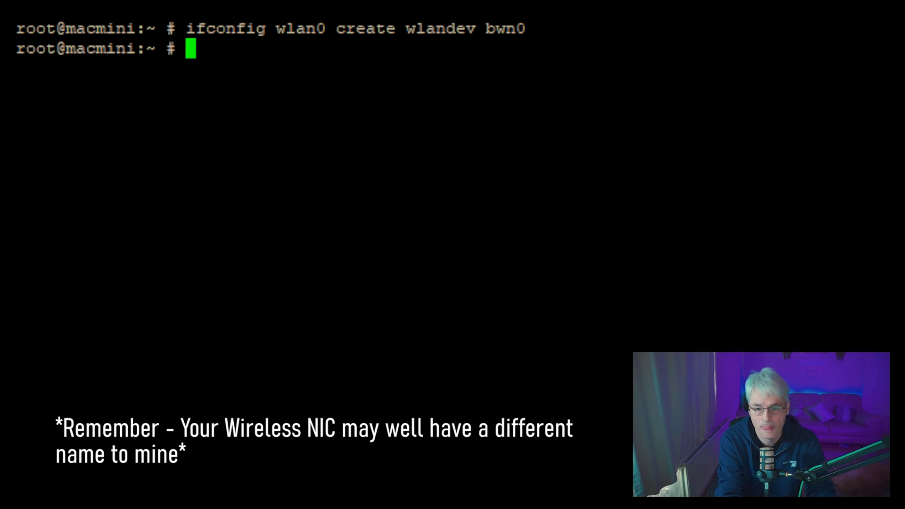
Step: Create wlan0 on wlandev bwn0 with ifconfig and confirm it is listed among the interfaces
{"action": "type", "text": "i"}
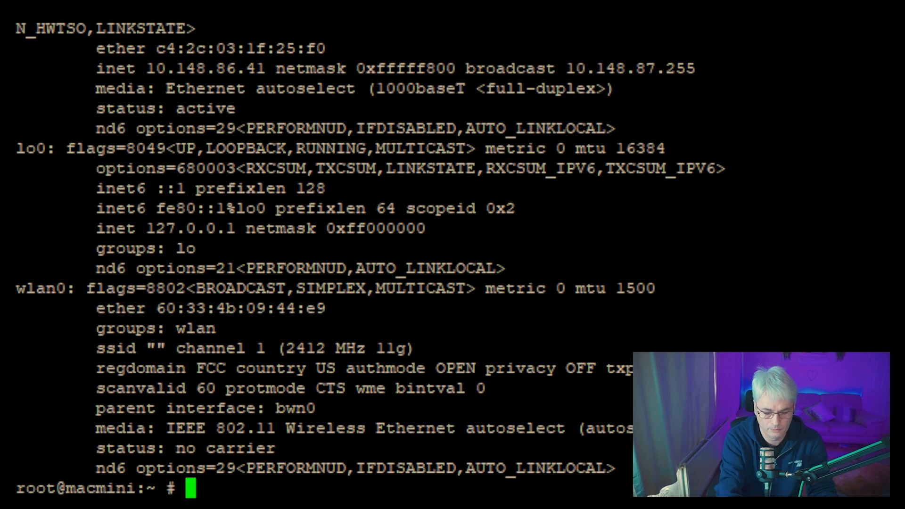
Step: Review the ssid and psk lines of the wpa_supplicant.conf network block in pico, then exit
{"action": "type", "text": "pico -w /etc/"}
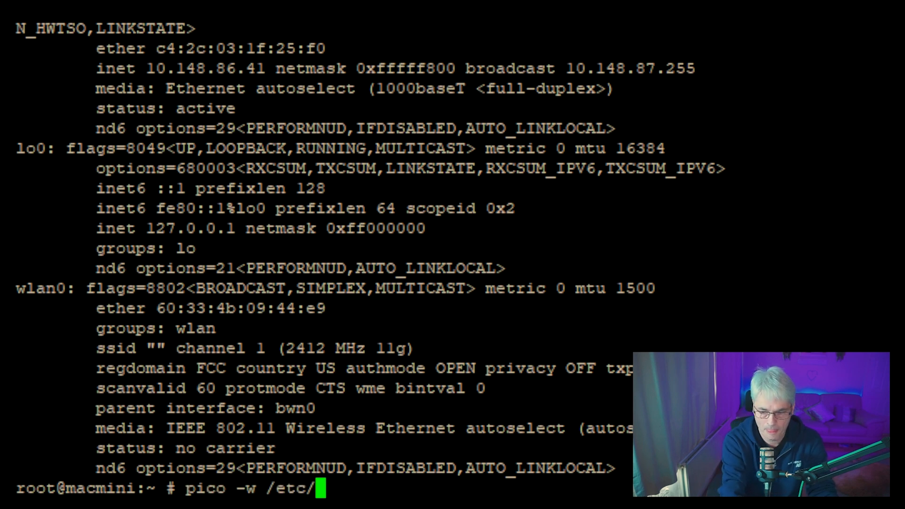
{"action": "type", "text": "rc."}
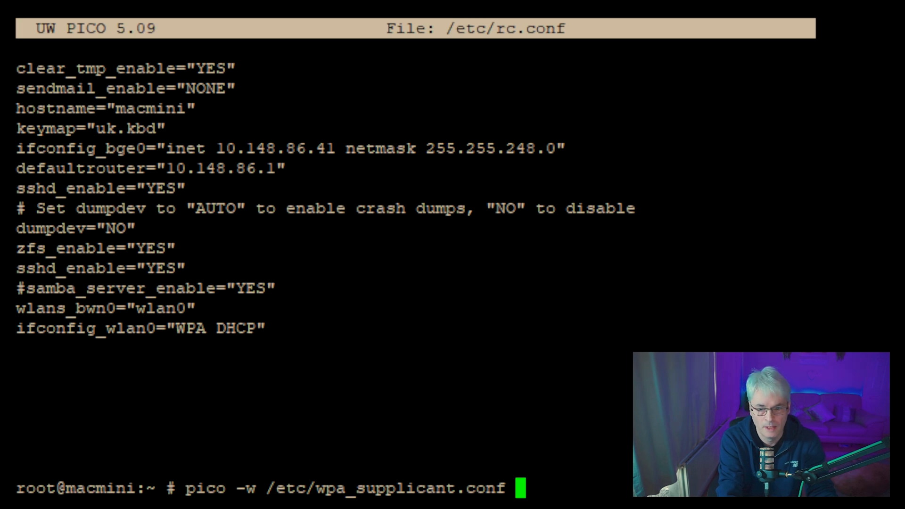
{"action": "key", "text": "enter"}
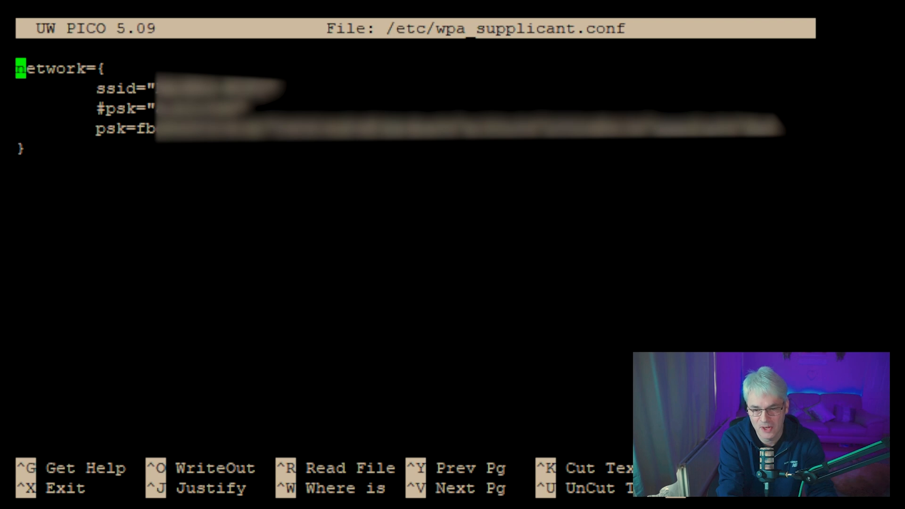
{"action": "key", "text": "Down"}
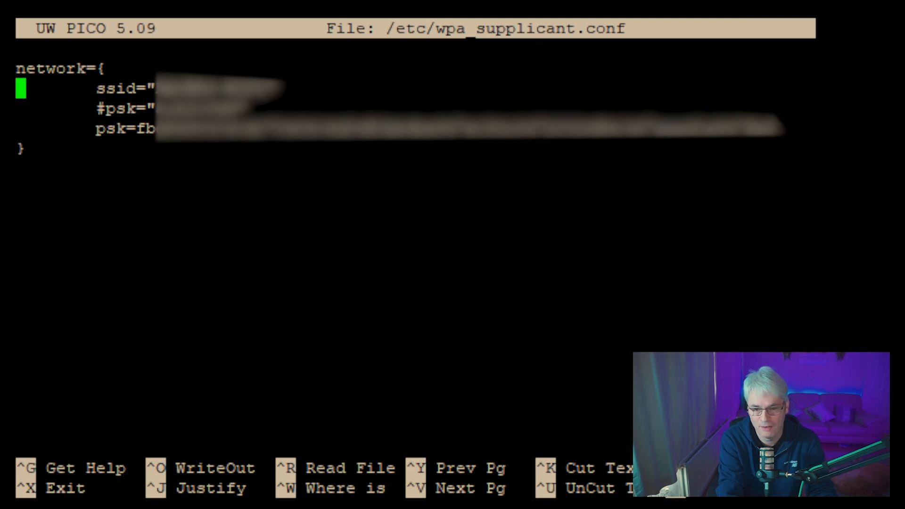
{"action": "key", "text": "Down"}
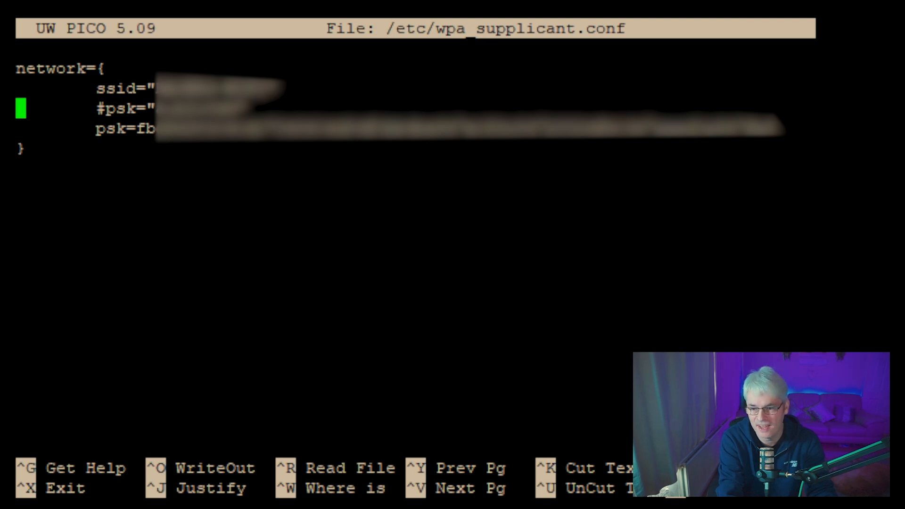
{"action": "key", "text": "Down"}
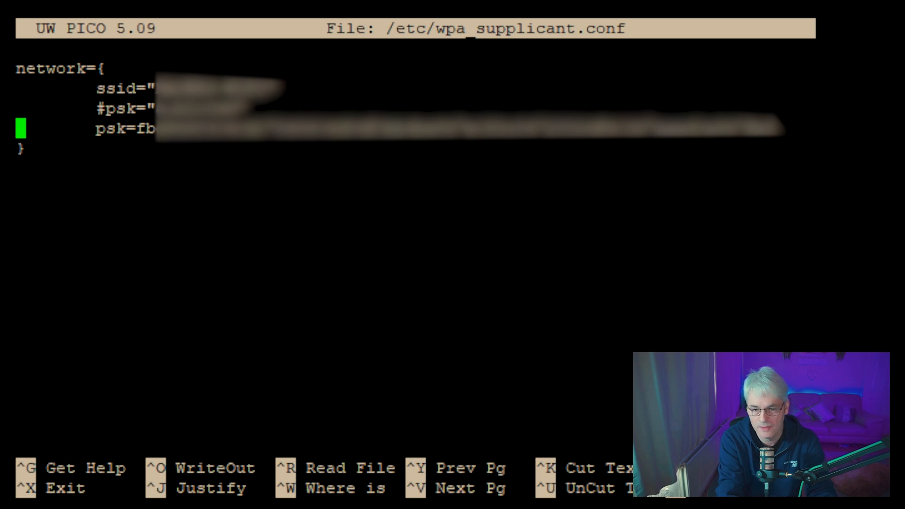
{"action": "key", "text": "Up"}
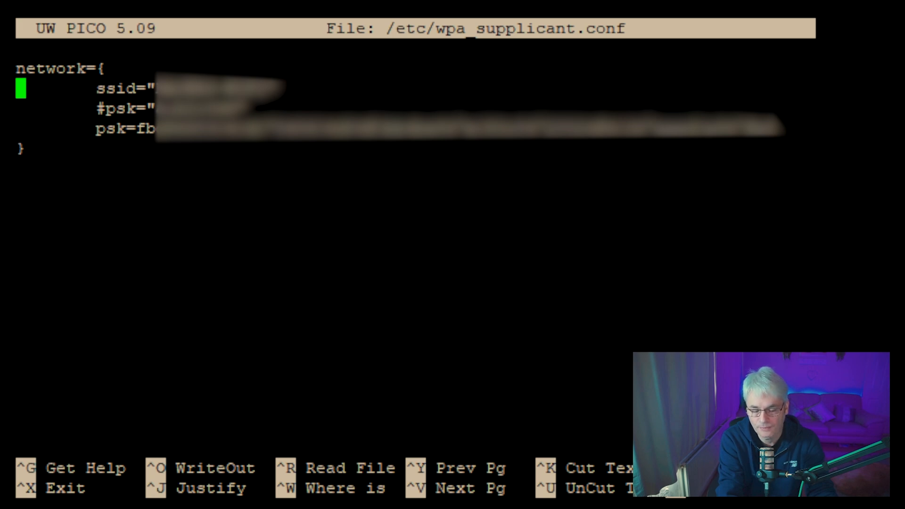
{"action": "key", "text": "ctrl+x"}
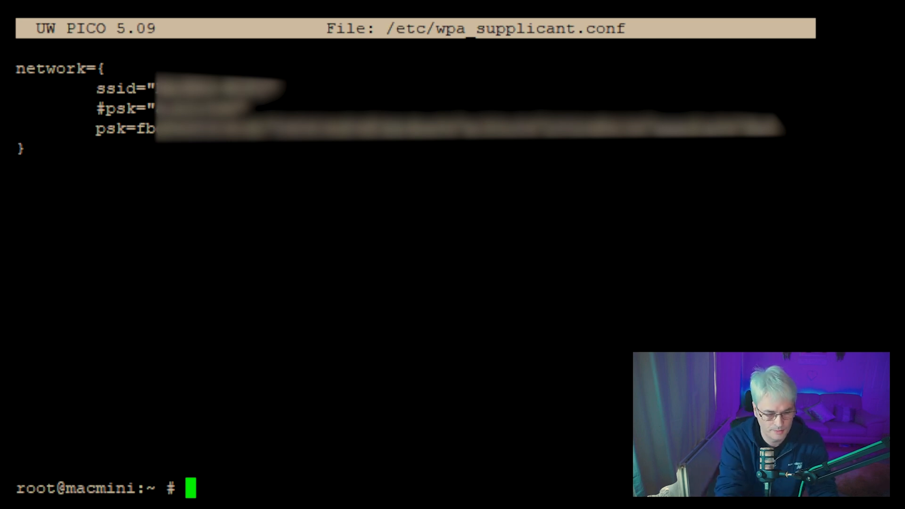
Step: Append wpa_passphrase output for the SSID and passphrase to /etc/wpa_supplicant.conf with >>
{"action": "type", "text": "wpa"}
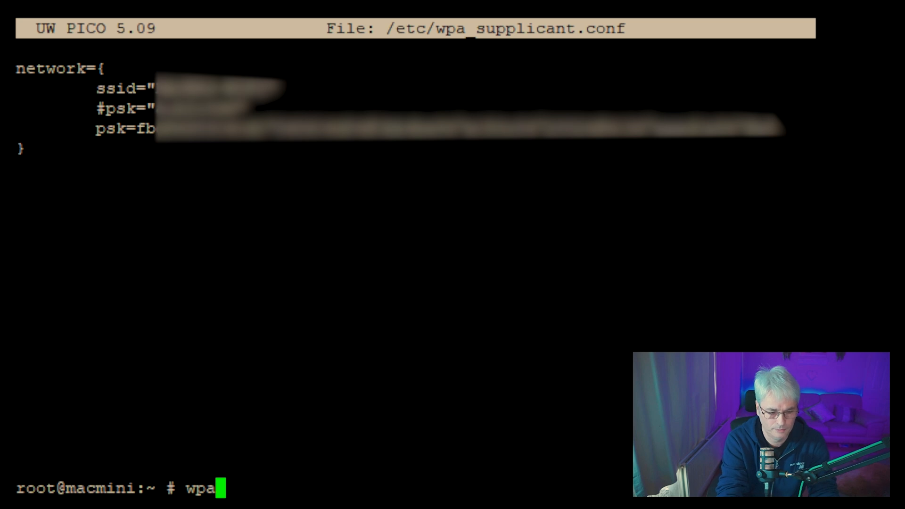
{"action": "type", "text": "_"}
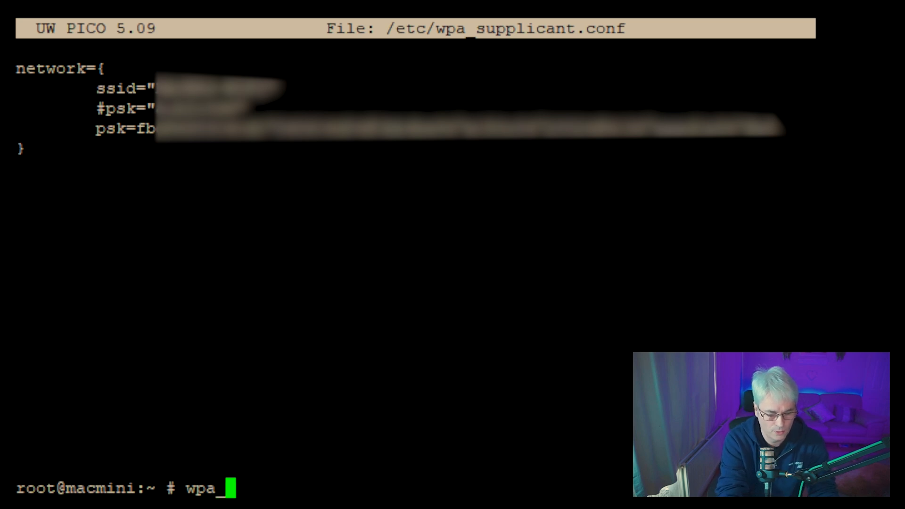
{"action": "type", "text": "passph"}
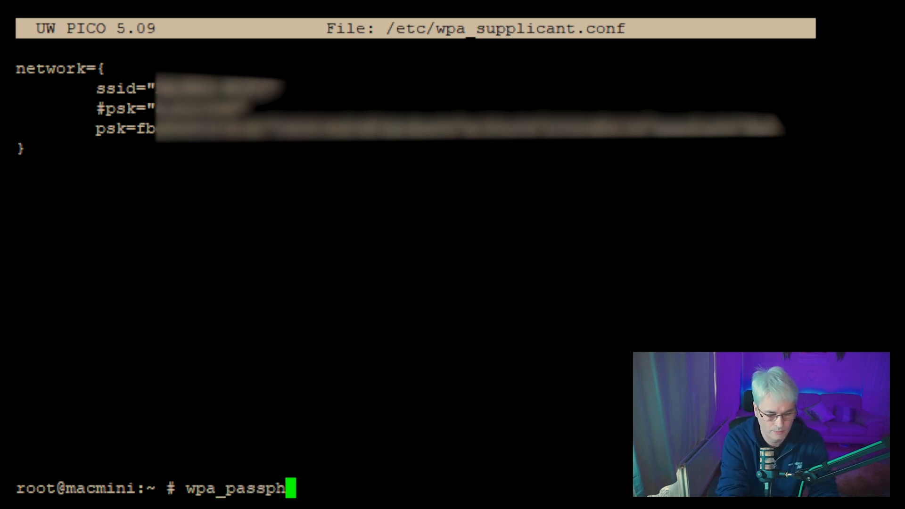
{"action": "type", "text": "rase"}
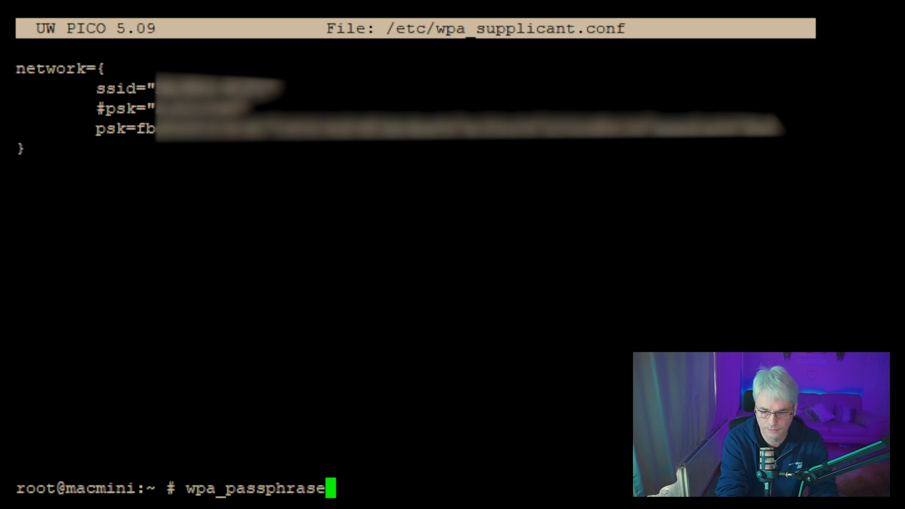
{"action": "type", "text": "\" \""}
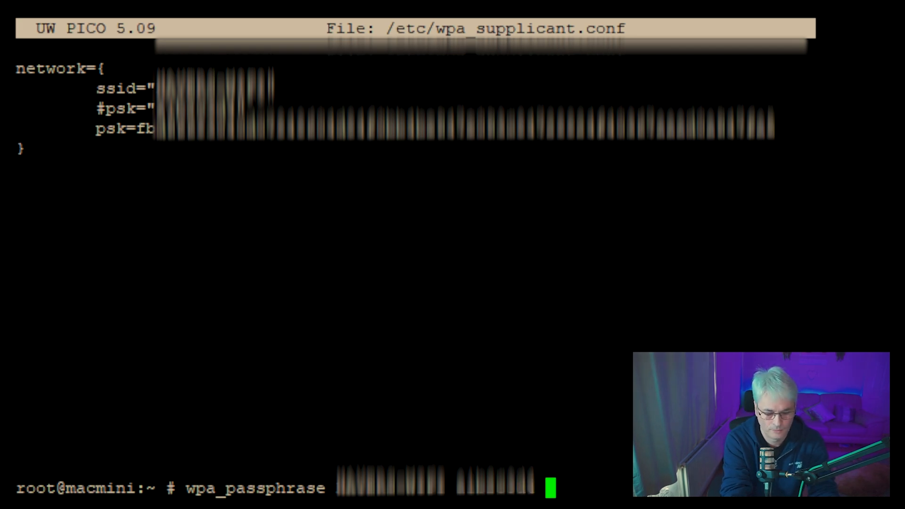
{"action": "type", "text": ">>"}
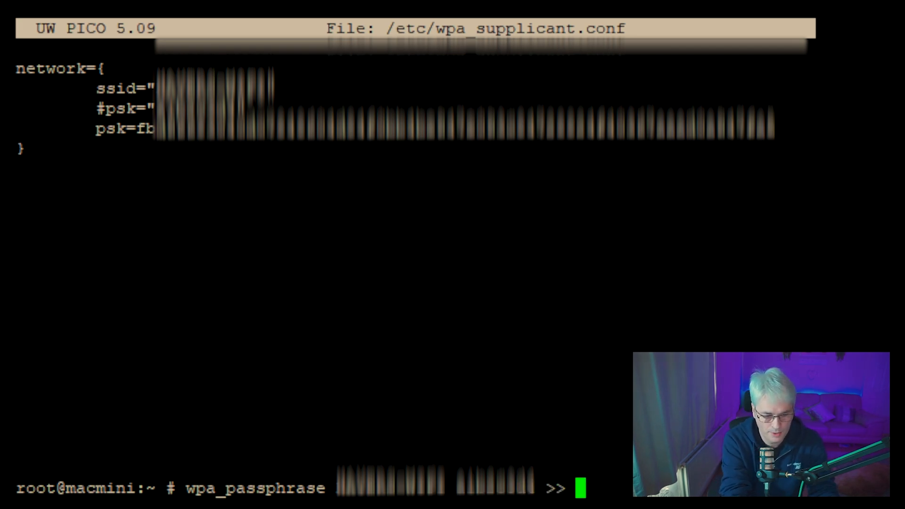
{"action": "type", "text": "/etc/w"}
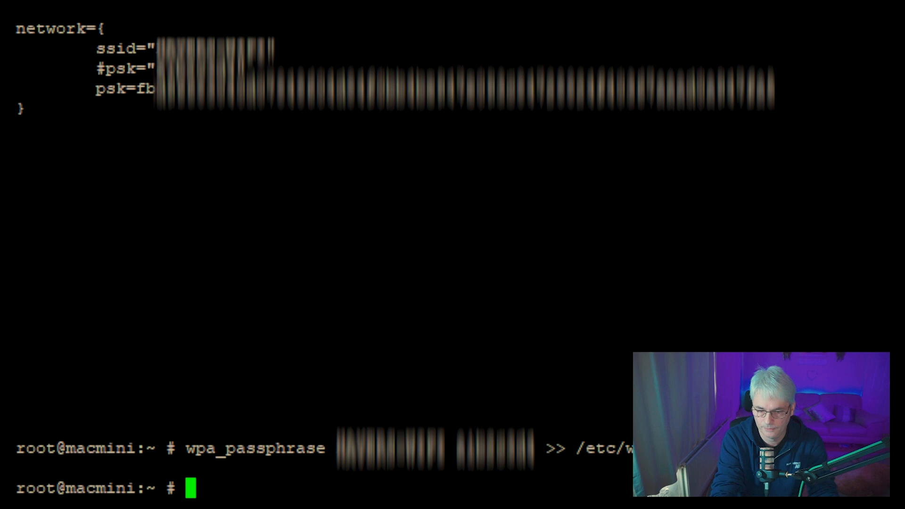
Step: Recheck /etc/wpa_supplicant.conf in pico, then restart networking with service netif restart
{"action": "type", "text": "pico -w"}
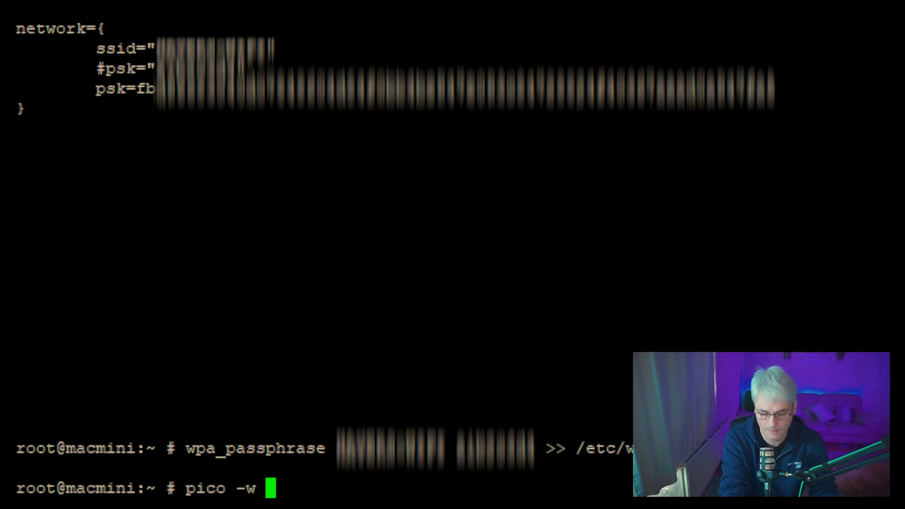
{"action": "type", "text": "/e"}
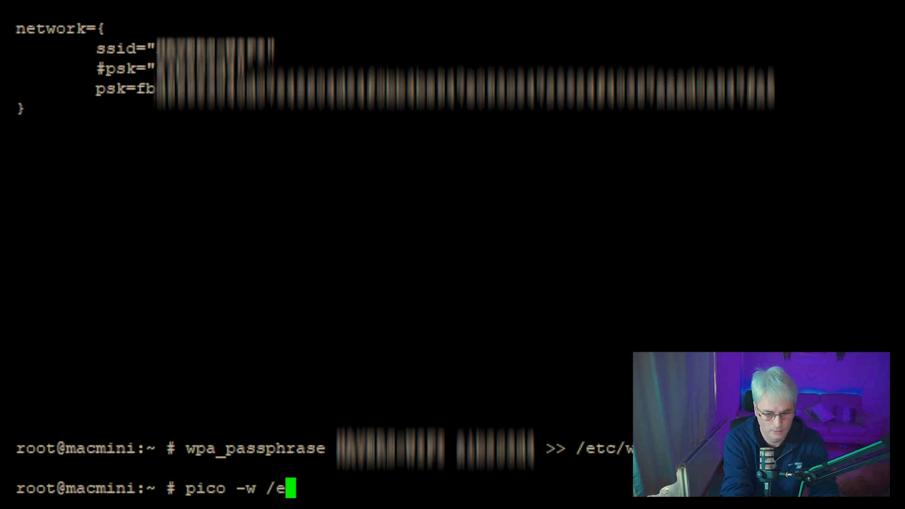
{"action": "type", "text": "tc/wpa"}
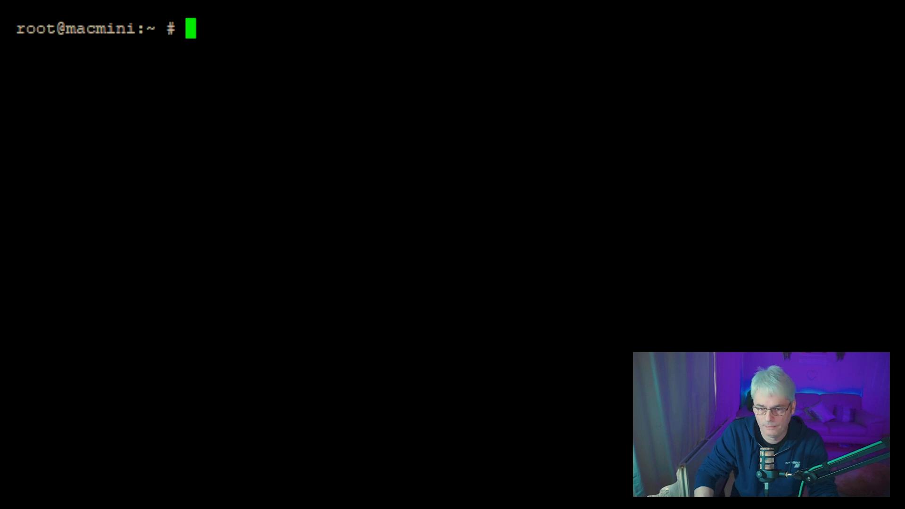
{"action": "type", "text": "service netif restart"}
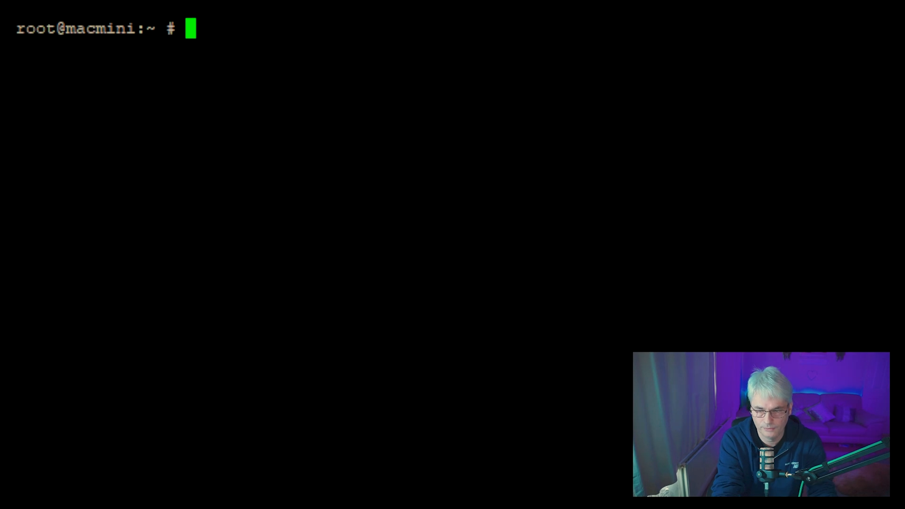
{"action": "type", "text": "i"}
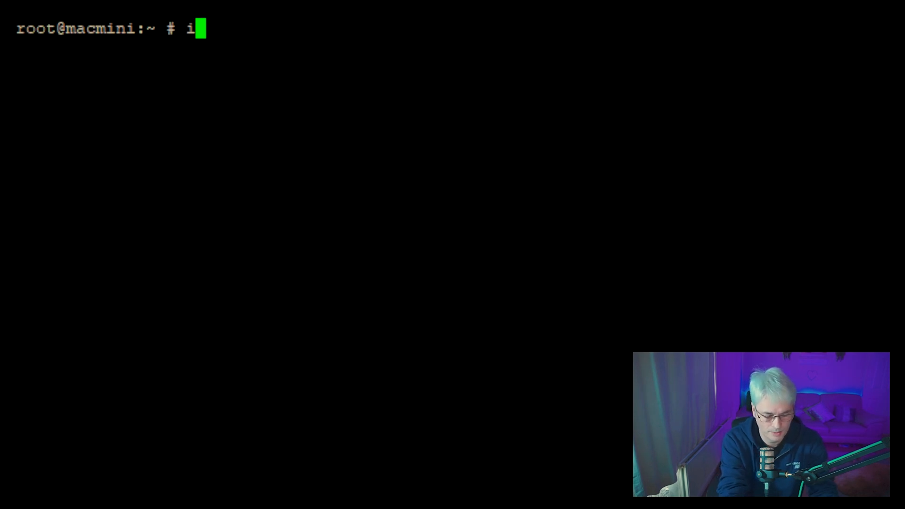